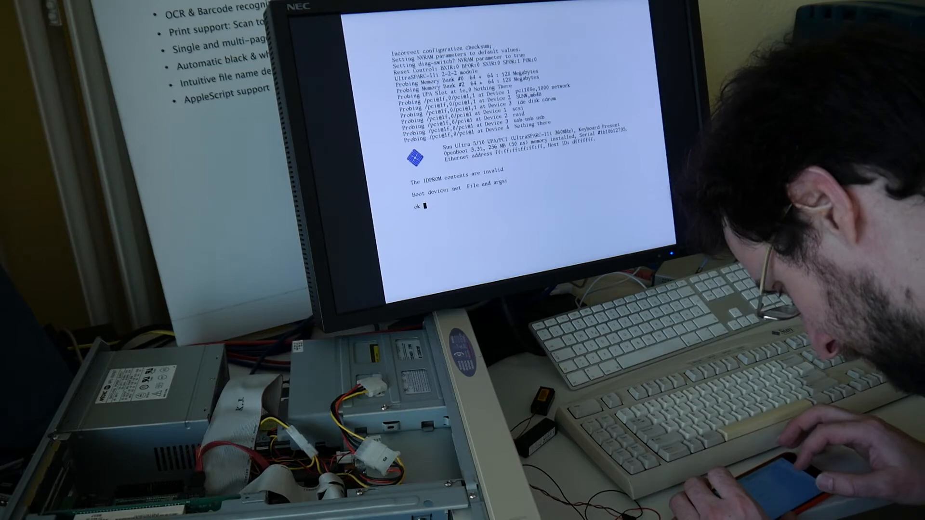
Program the IDPROM with Ethernet 8 0 20 13 de ad and host ID c0ffee via mkpl, then check with .idprom
text(8 0 20 13 de ad c0ffee mkp)
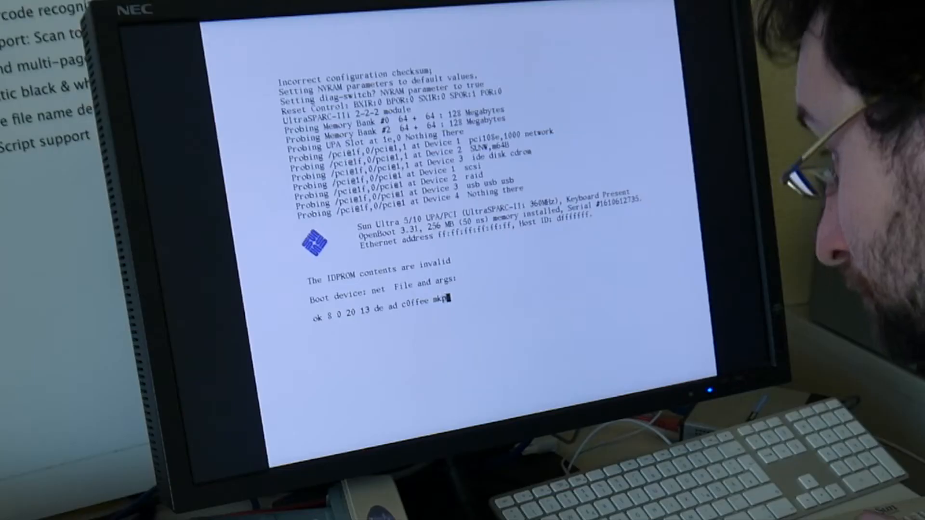
key(Return)
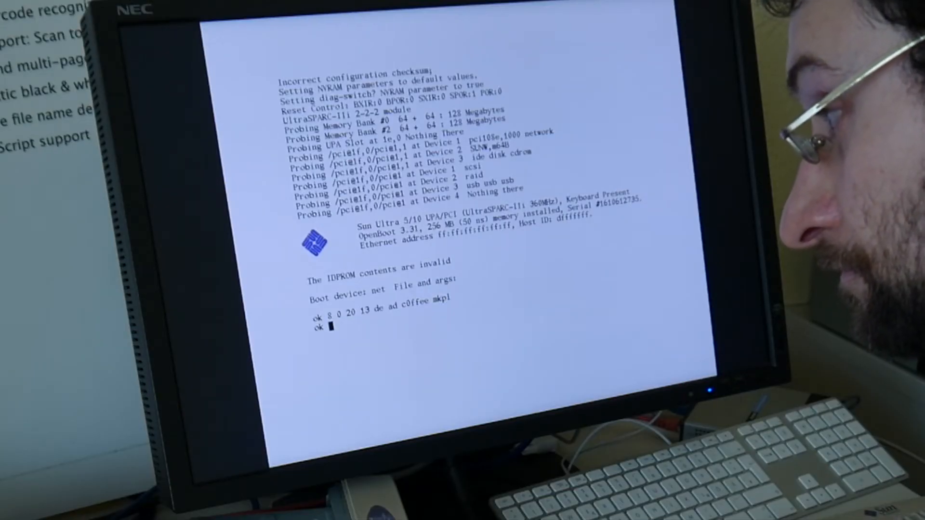
text(.idprom)
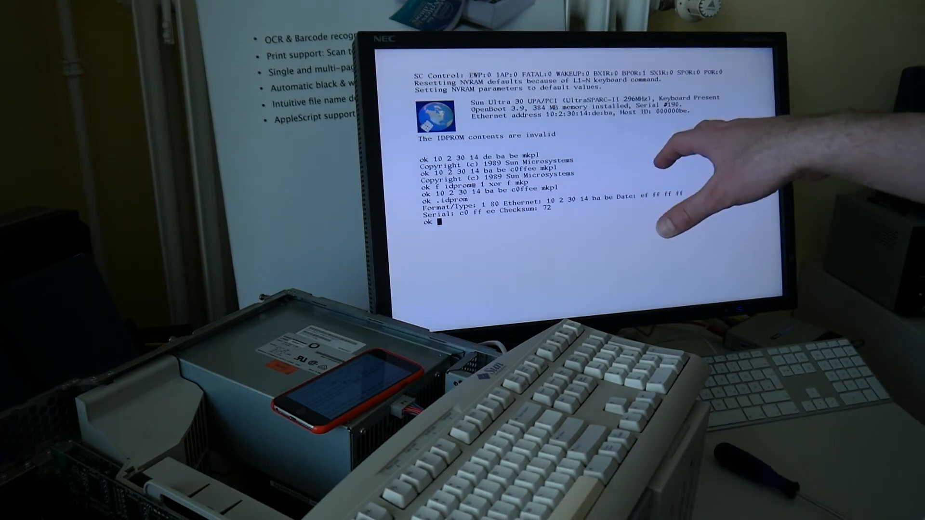
mouse_move(696, 195)
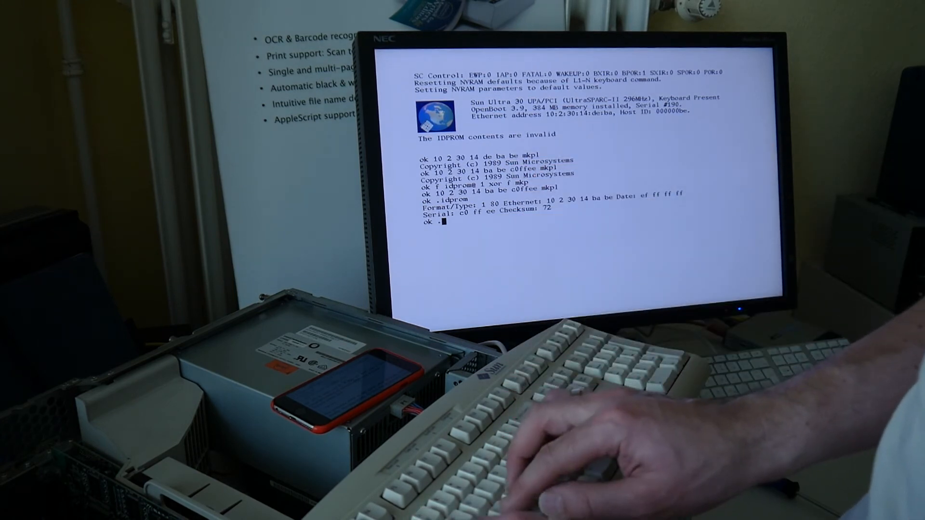
Verify the IDPROM contents with .idprom, then reset the machine to load the new values
text(.idprom)
text(banne)
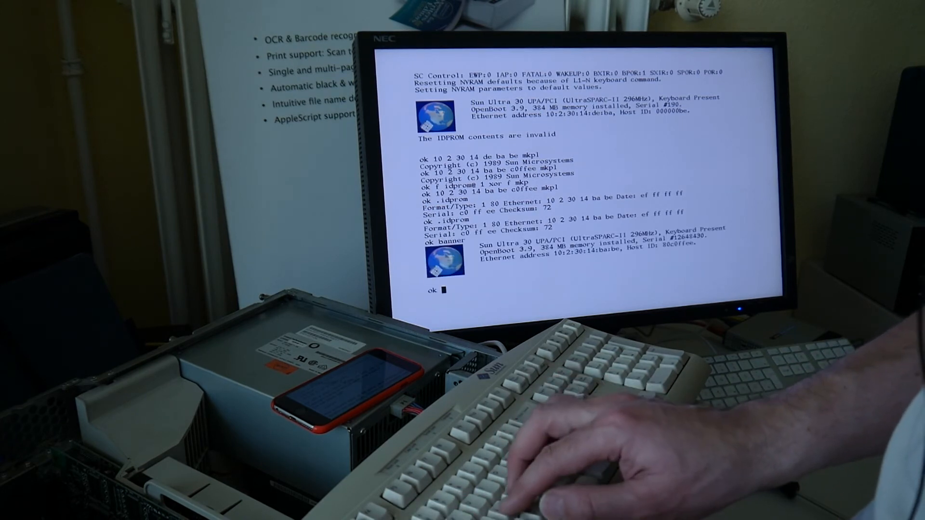
text(reset)
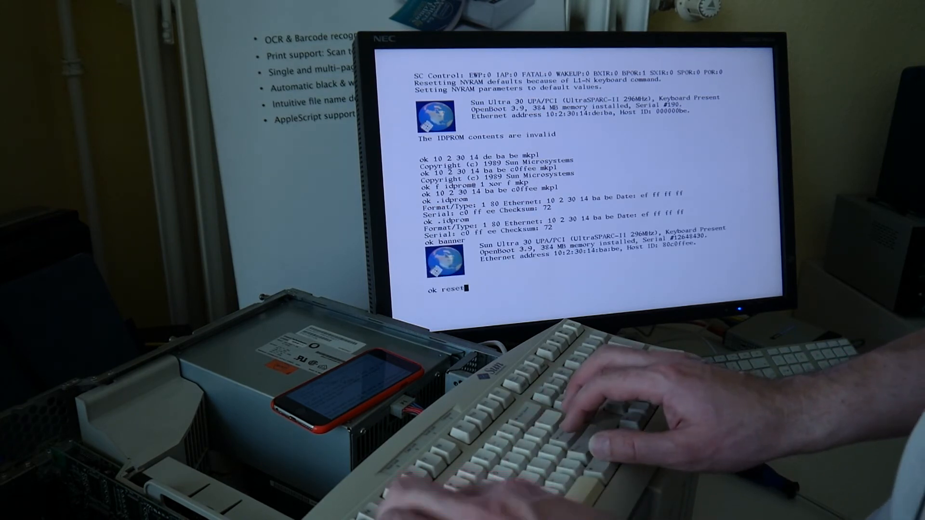
key(Return)
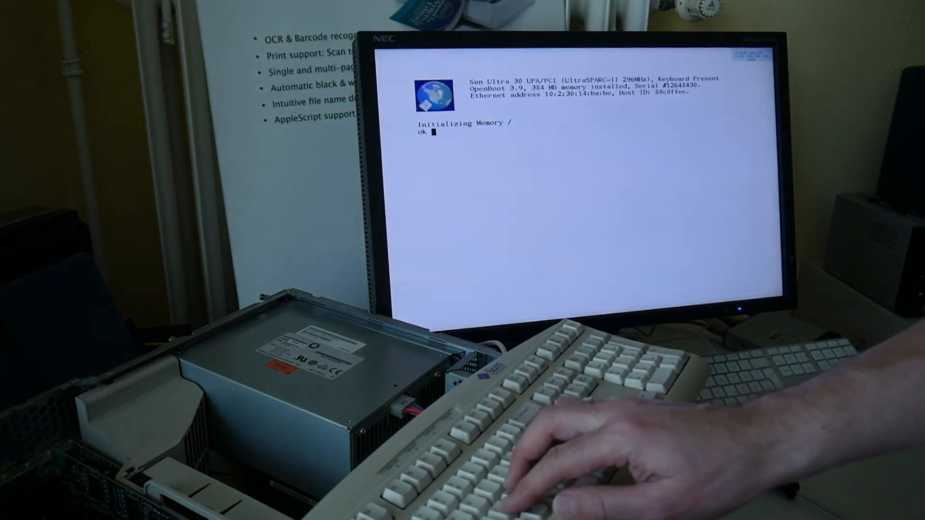
Set diag-switch? to false with setenv and confirm it with printenv
text(setenv)
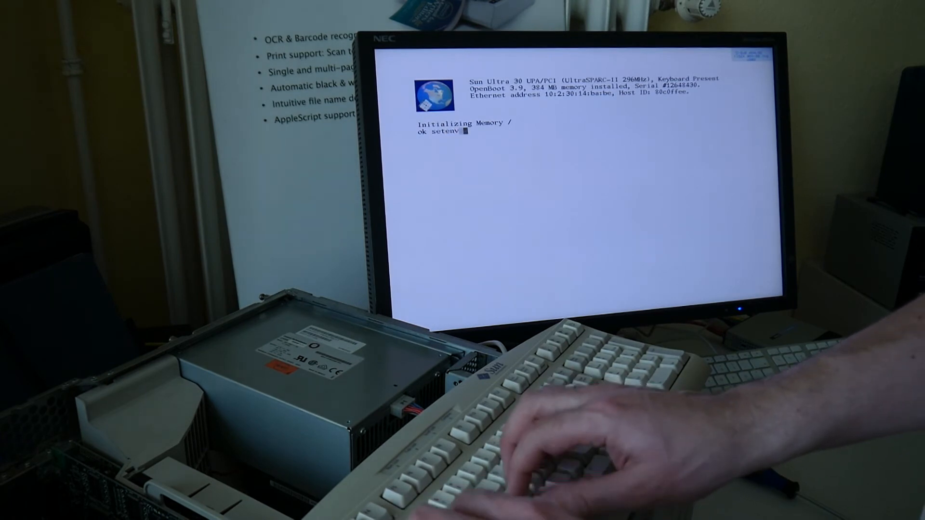
text(diag-w)
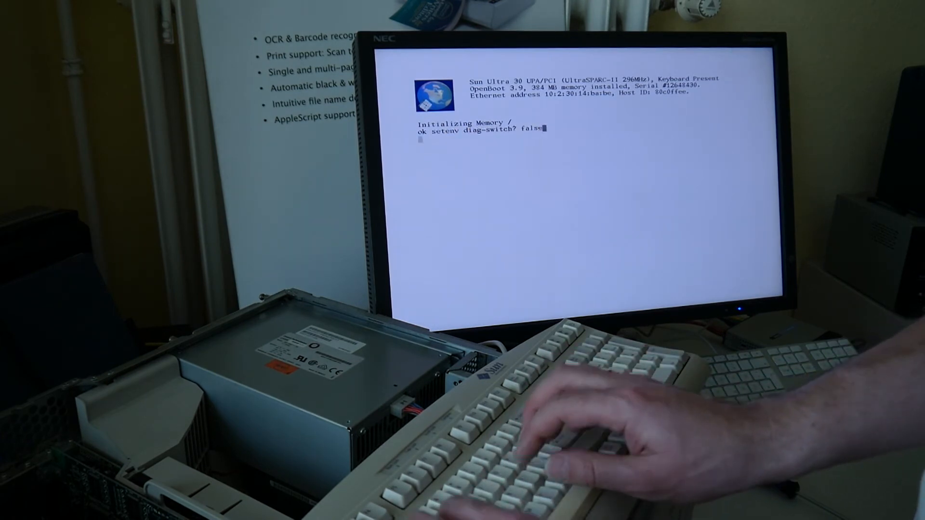
text(printenv)
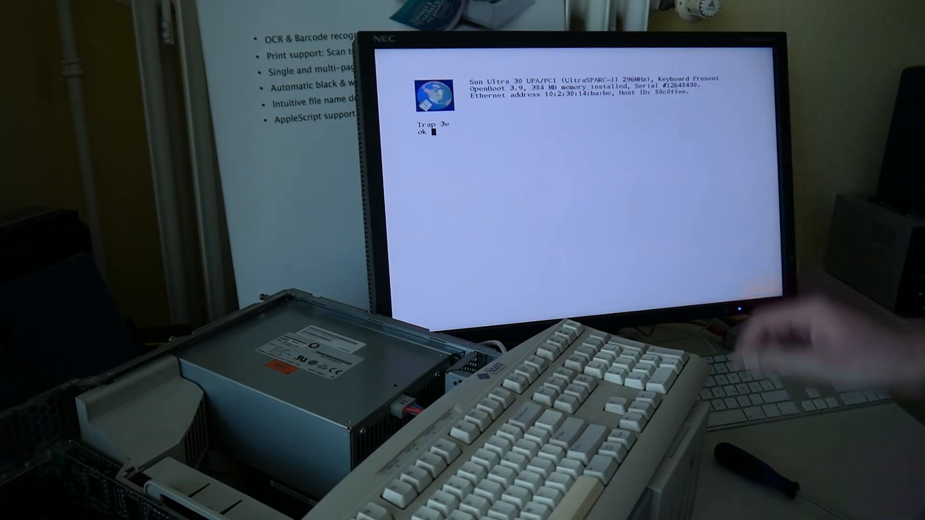
Boot Linux from disk, log in as root and sync the clock with ntpdate
text(boot)
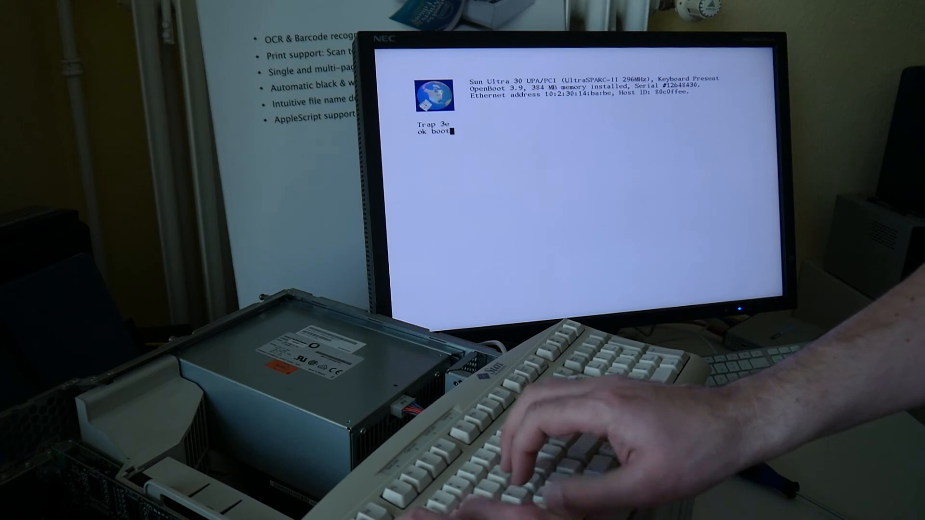
text(disk)
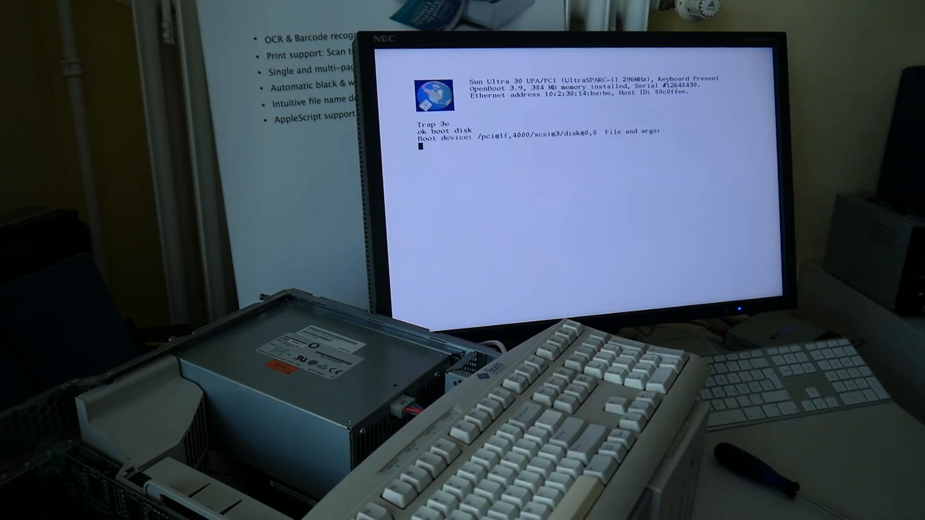
text(S)
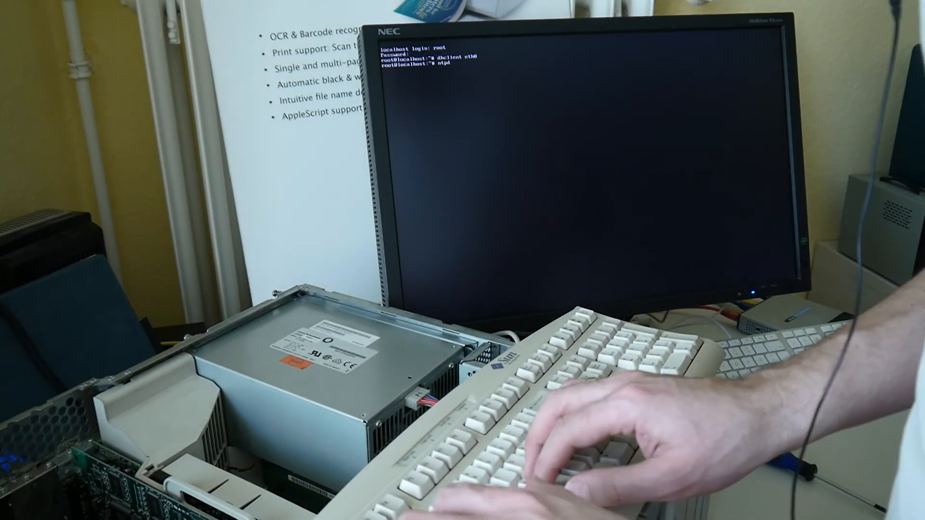
text(ntpdate tim)
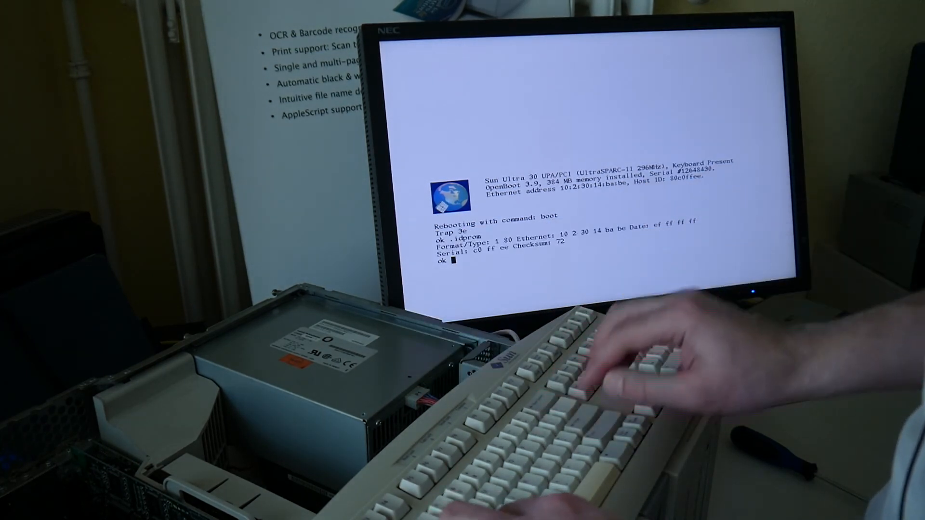
Boot from disk again after confirming the IDPROM still reads 10 2 30 14 ba be
text(b)
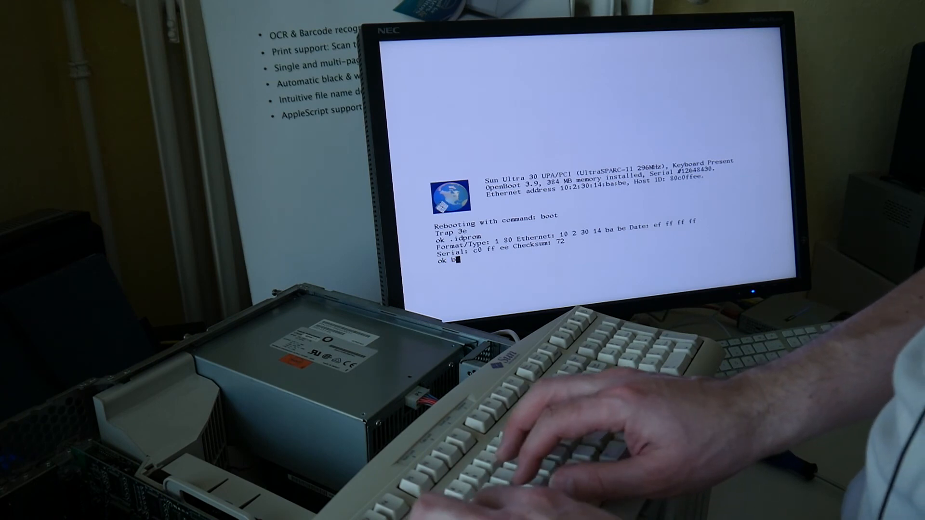
text(oot c)
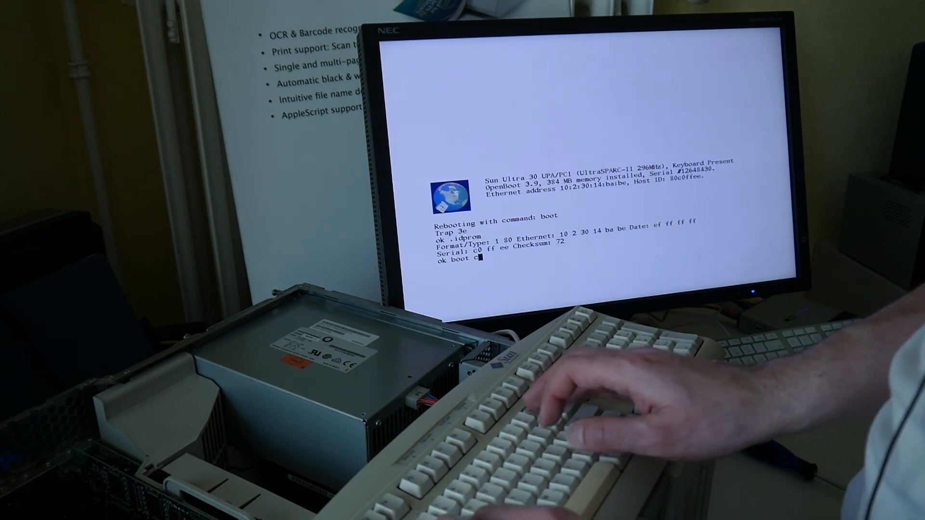
text(disk)
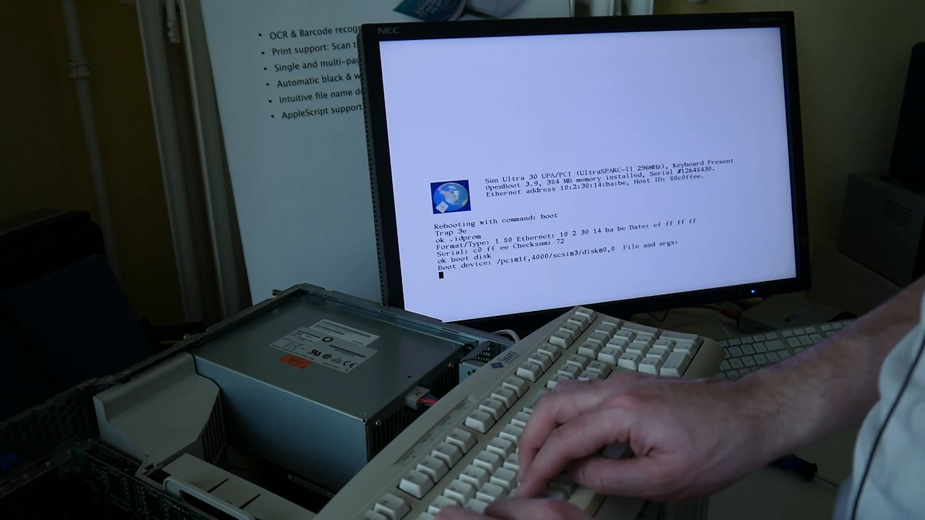